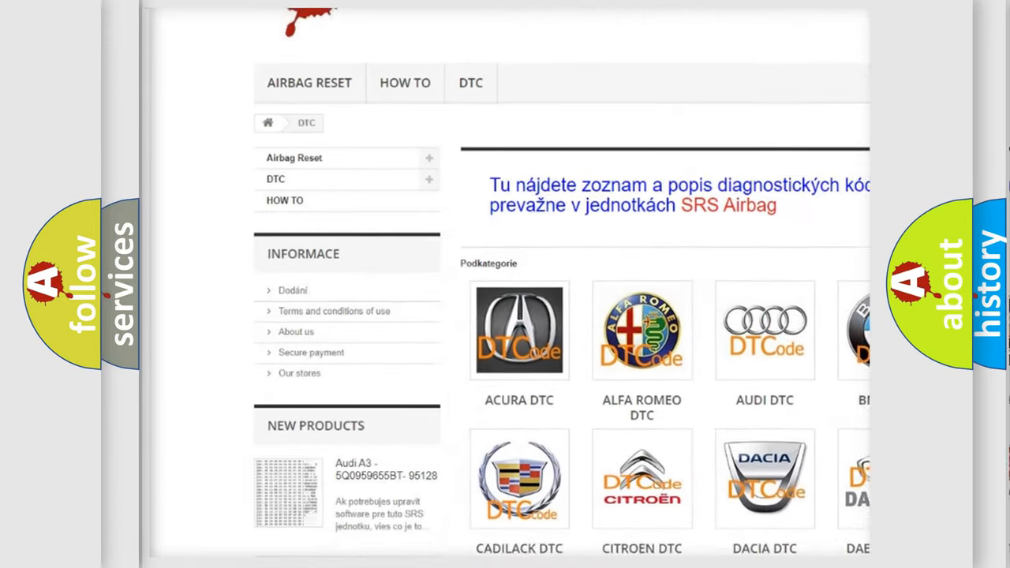
{"action": "scroll", "scroll_direction": "down", "scroll_amount": 3}
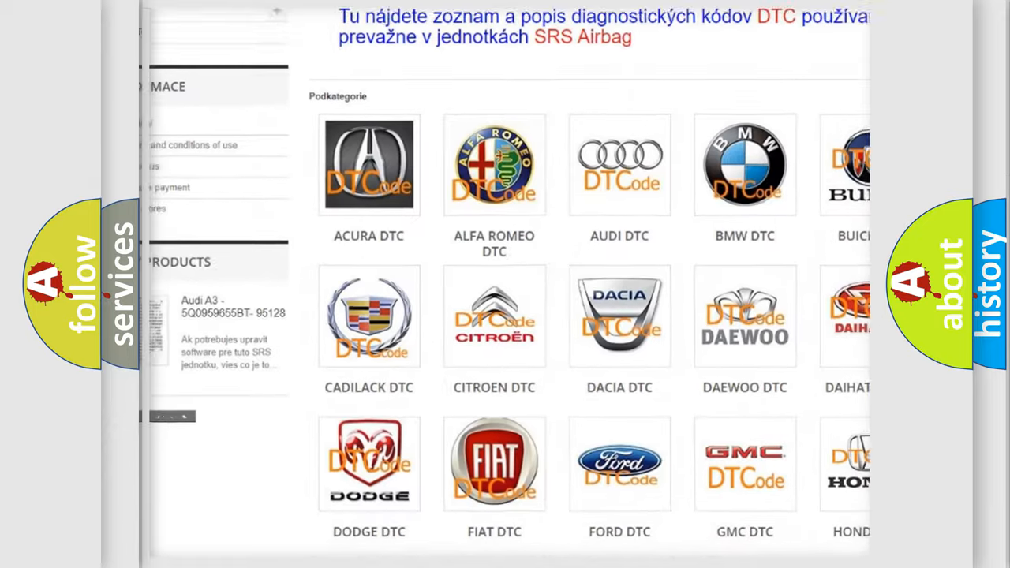